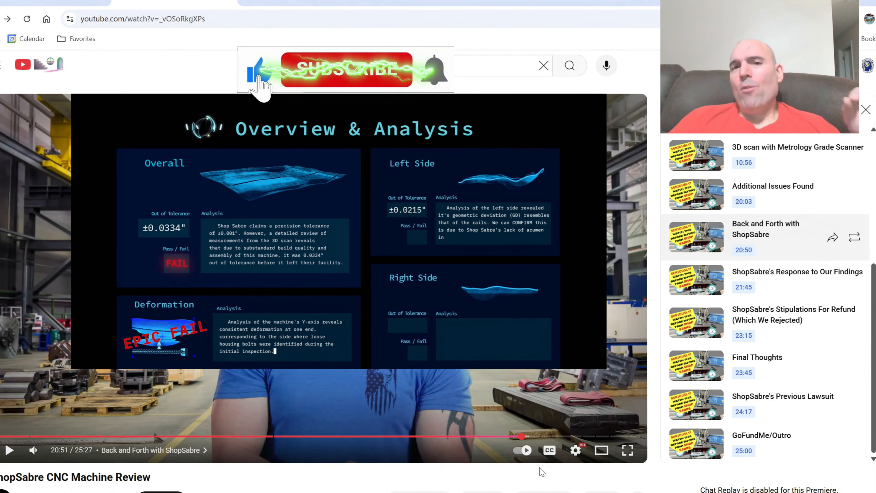
Enter 'Shopsabre review' in the YouTube search bar while the video keeps playing.
left_click(345, 70)
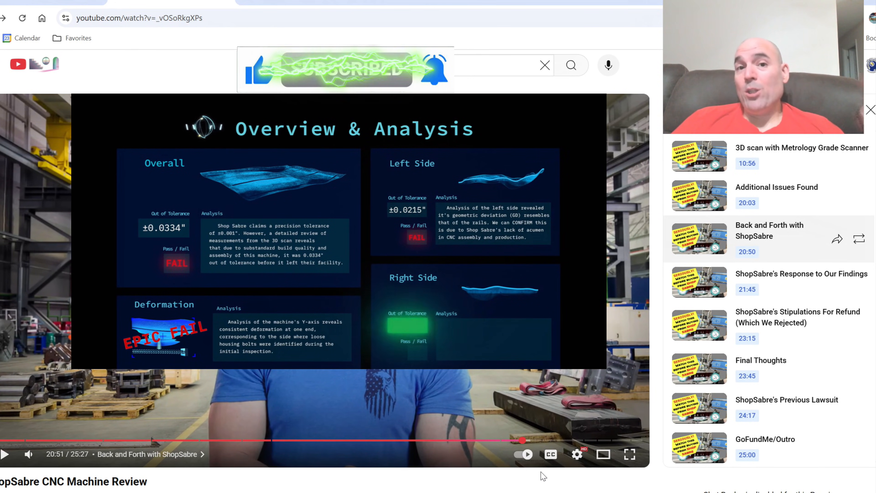
type("Shopsabre review")
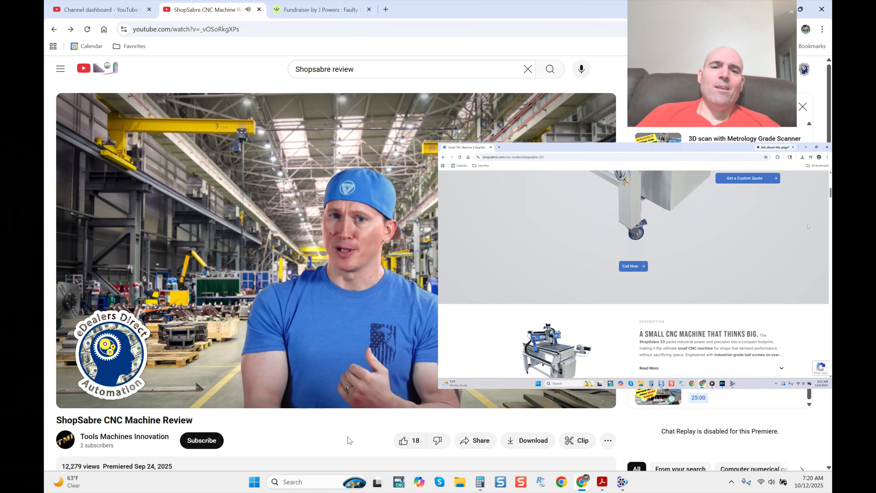
scroll("down", 3)
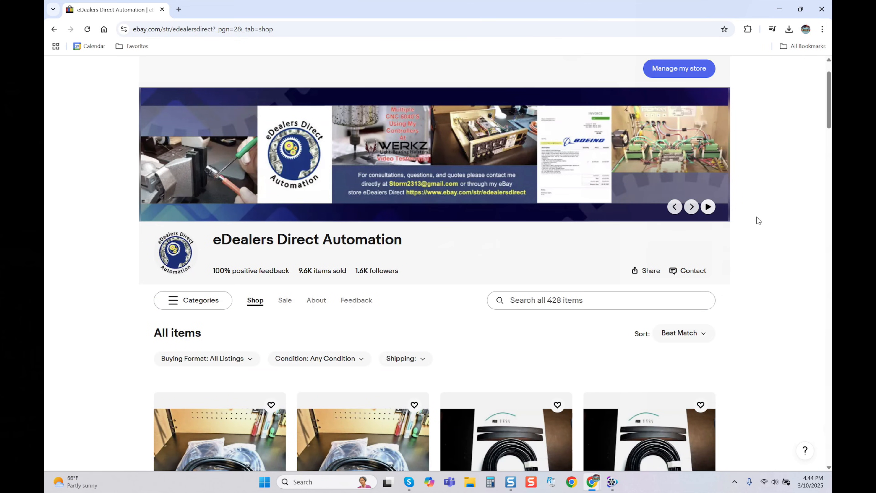
Scroll down through page 2 of the eDealers Direct Automation store's CNC parts listings.
scroll("down", 3)
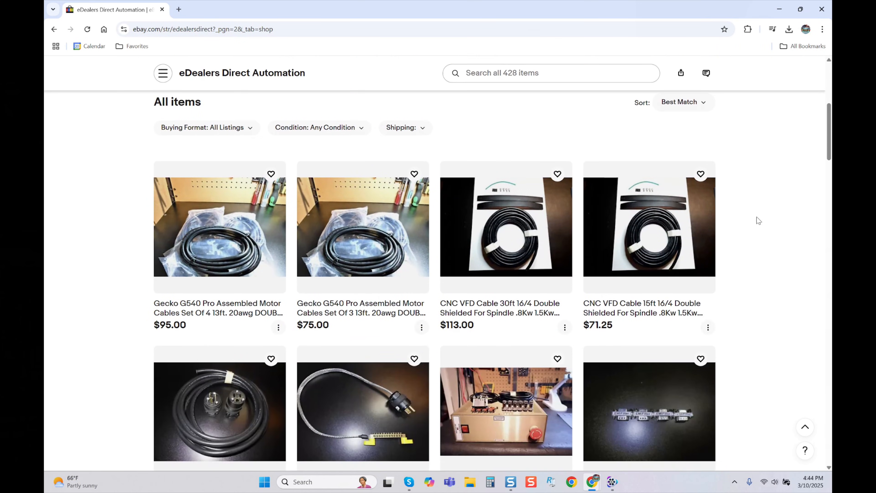
scroll("down", 3)
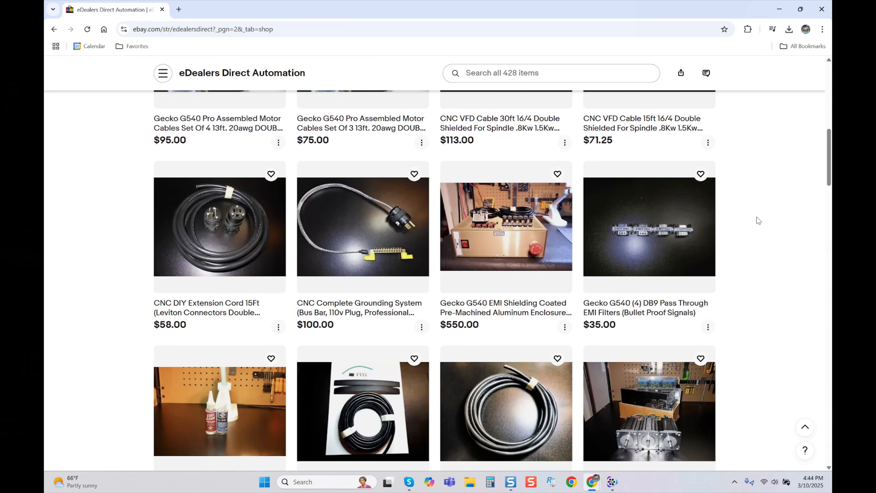
scroll("down", 3)
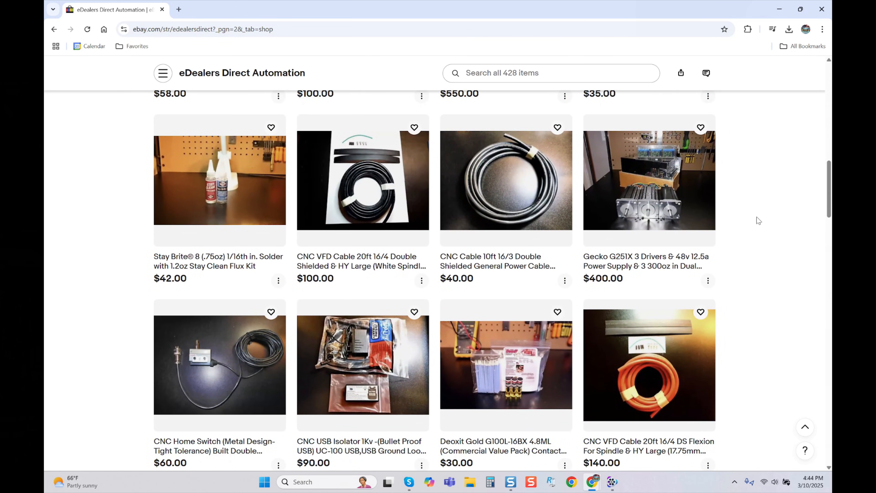
scroll("down", 3)
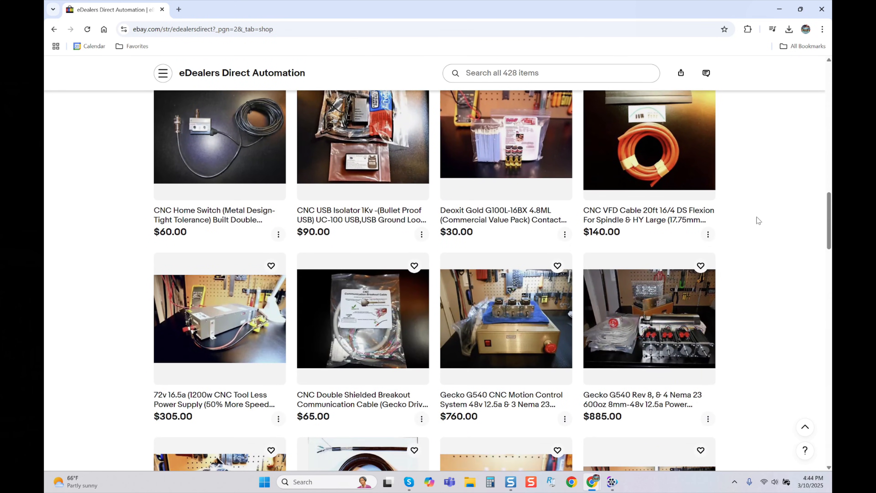
scroll("down", 3)
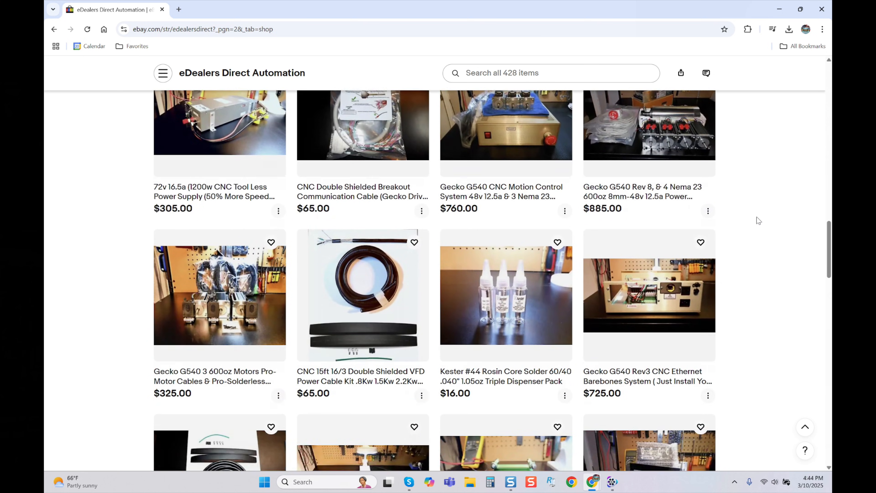
scroll("down", 3)
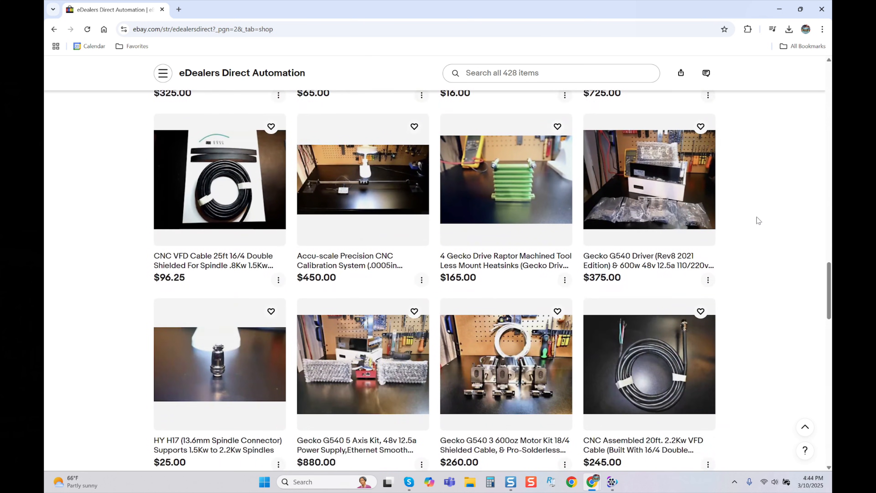
scroll("down", 3)
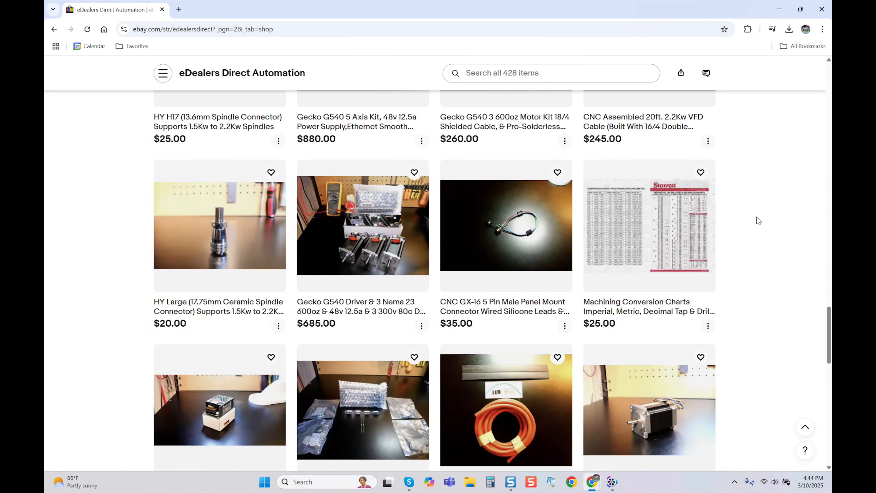
scroll("down", 3)
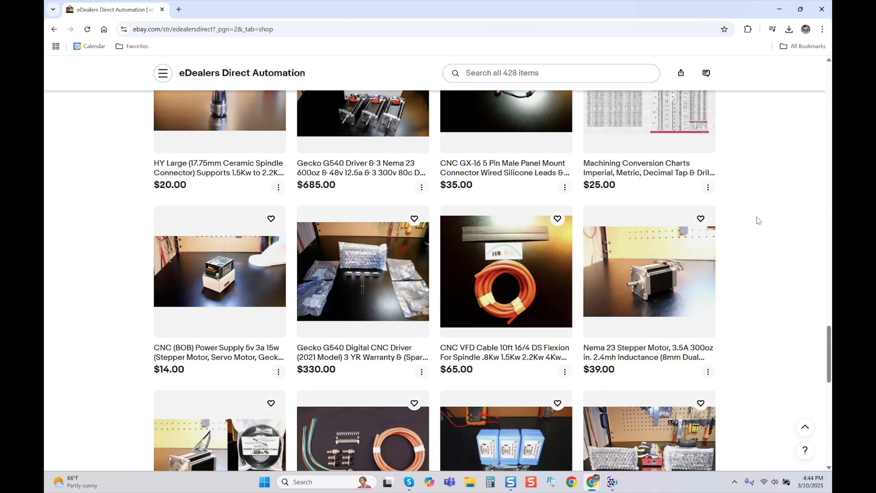
scroll("down", 3)
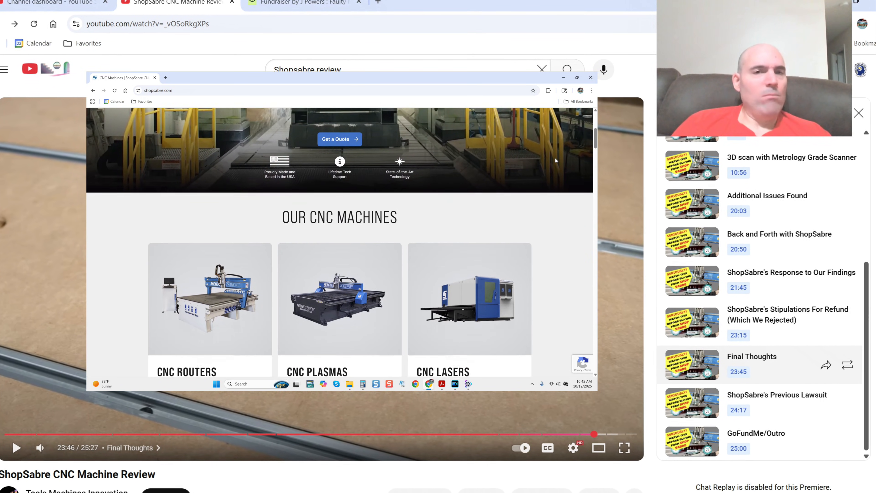
scroll("down", 3)
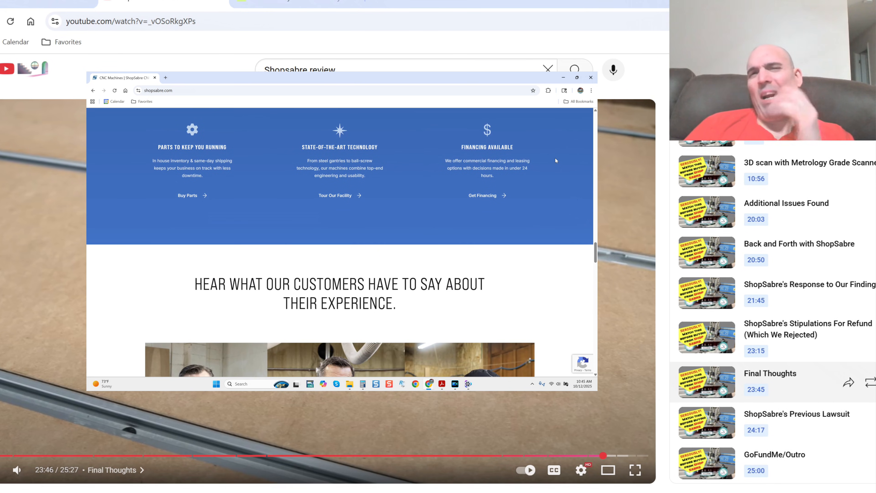
scroll("down", 3)
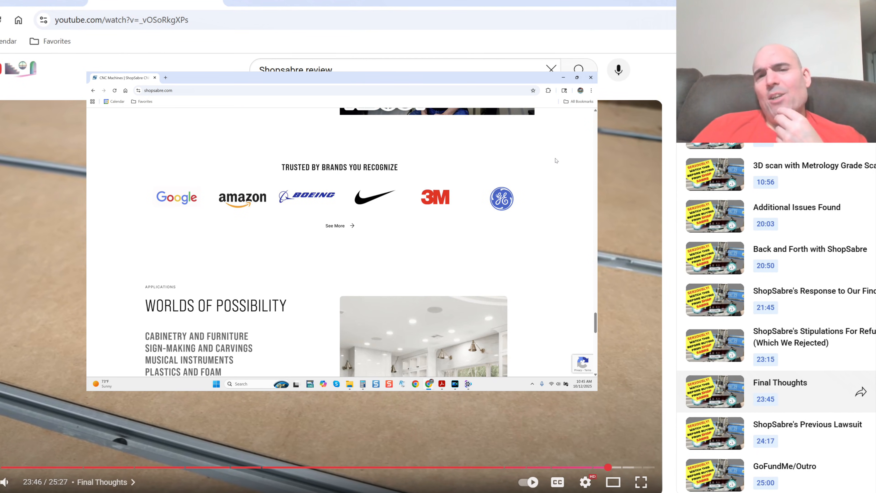
scroll("down", 3)
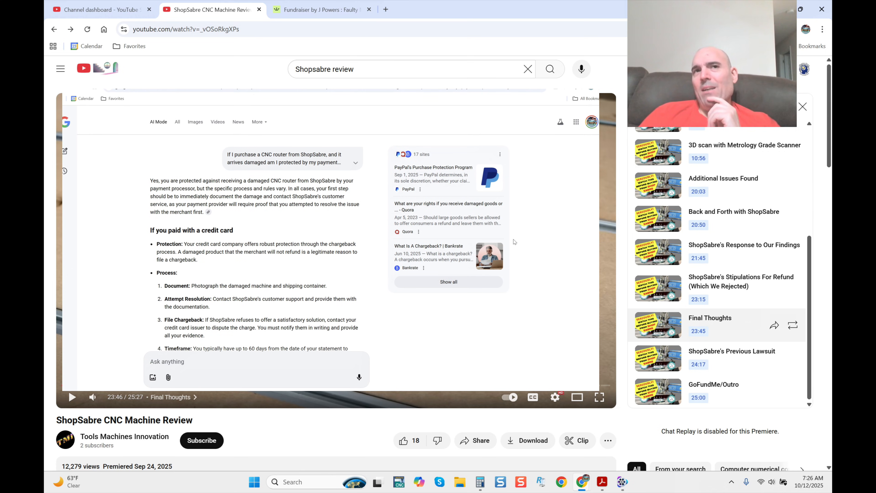
scroll("down", 3)
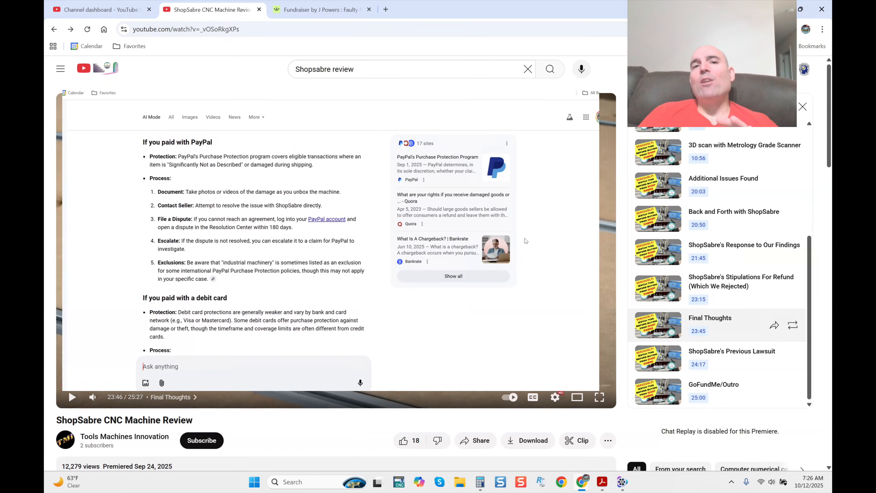
scroll("down", 3)
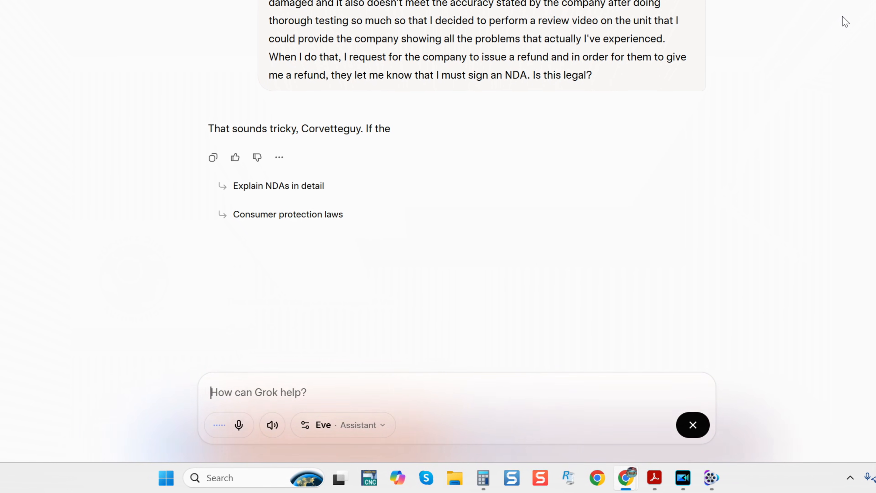
Review Grok's reply to the NDA refund question and focus the prompt box for a follow-up.
scroll("down", 3)
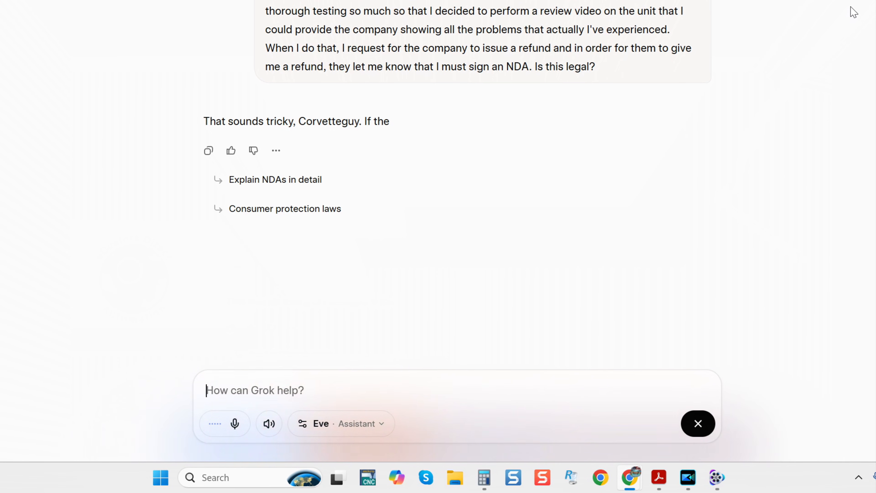
scroll("down", 3)
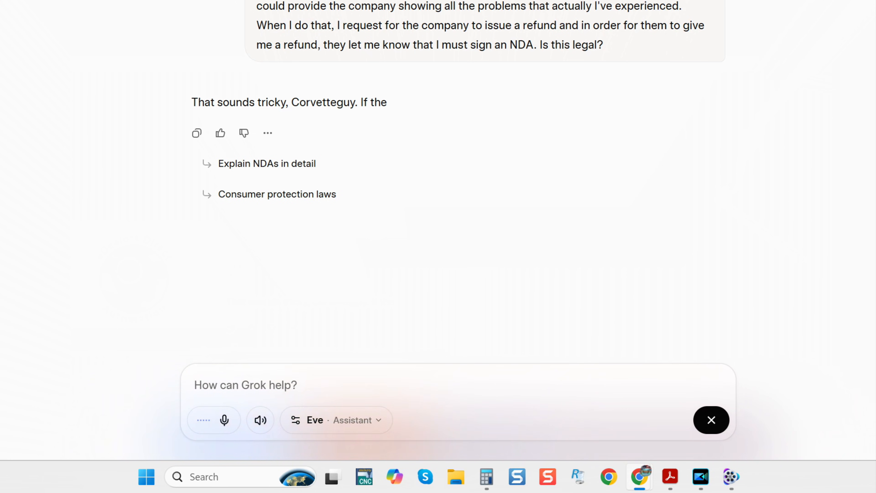
left_click(244, 385)
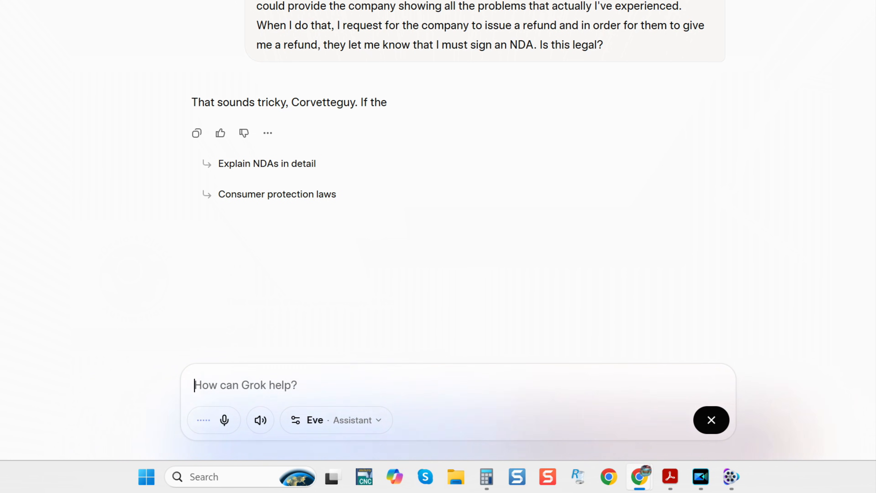